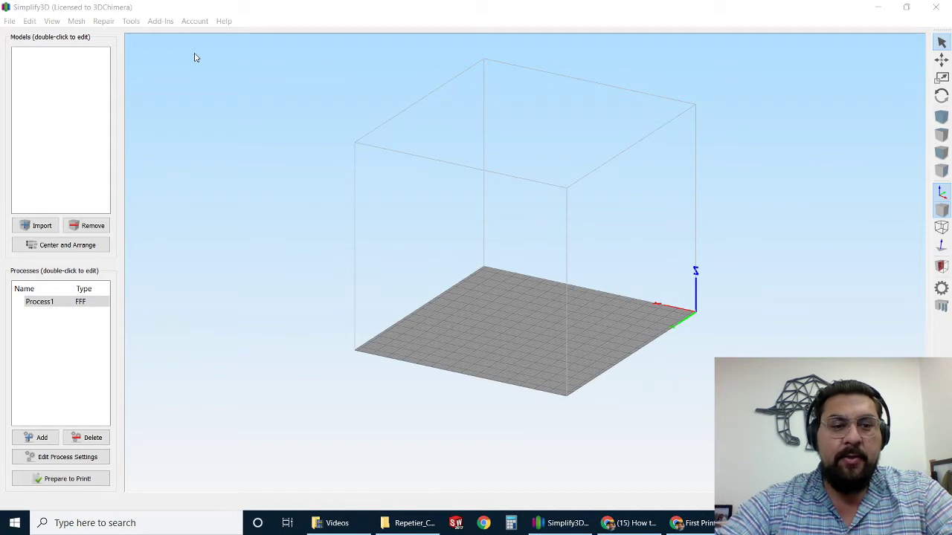
# Browse Process1's Layer and Other advanced settings, then return to the basic Hytrel profile view
pyautogui.click(40, 302)
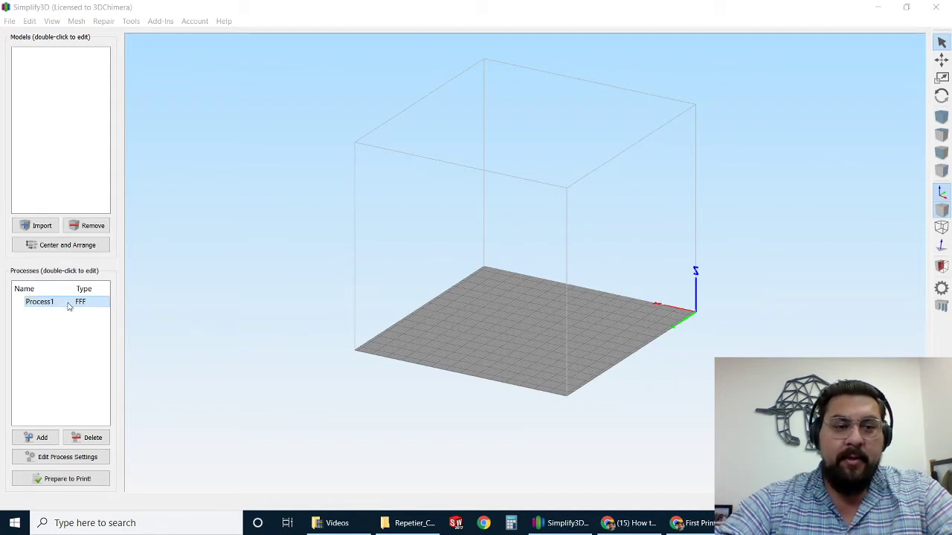
pyautogui.doubleClick(40, 302)
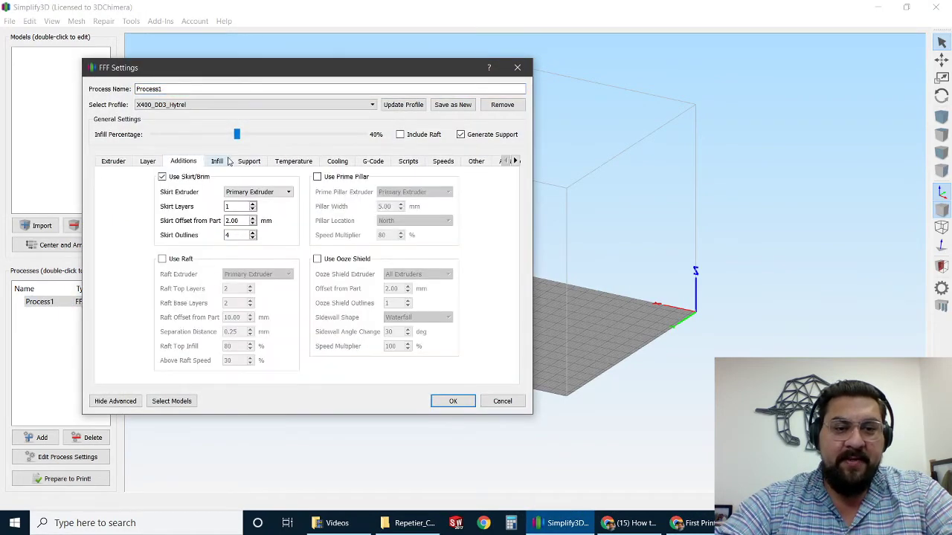
pyautogui.click(148, 161)
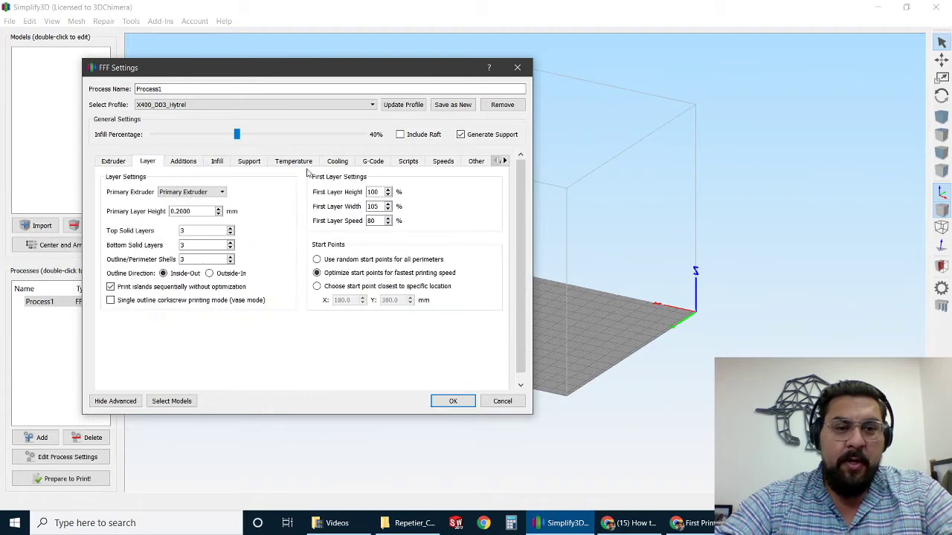
pyautogui.click(473, 160)
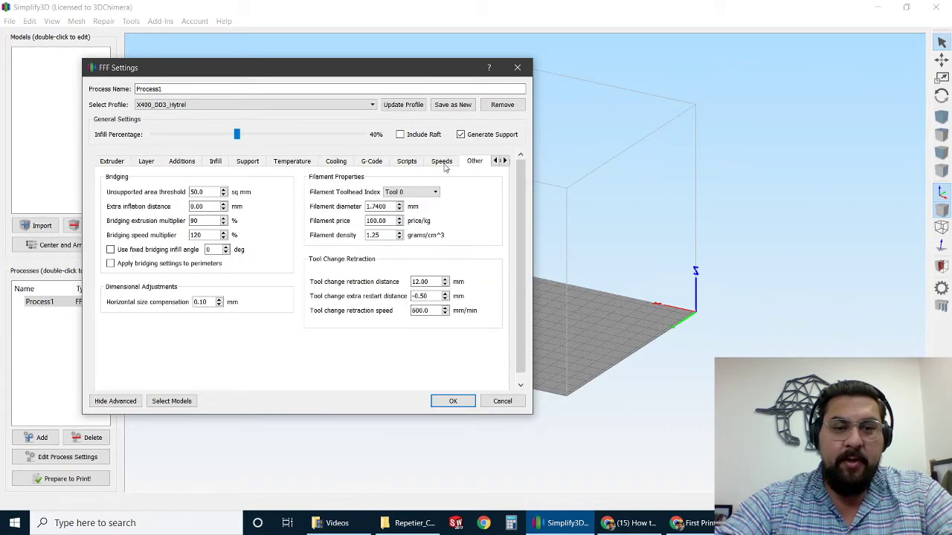
pyautogui.click(114, 402)
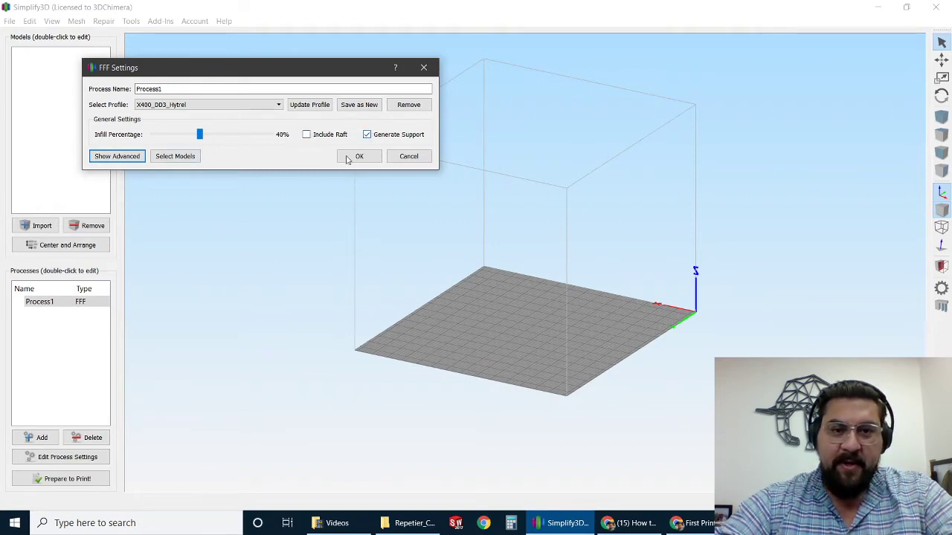
pyautogui.moveTo(423, 67)
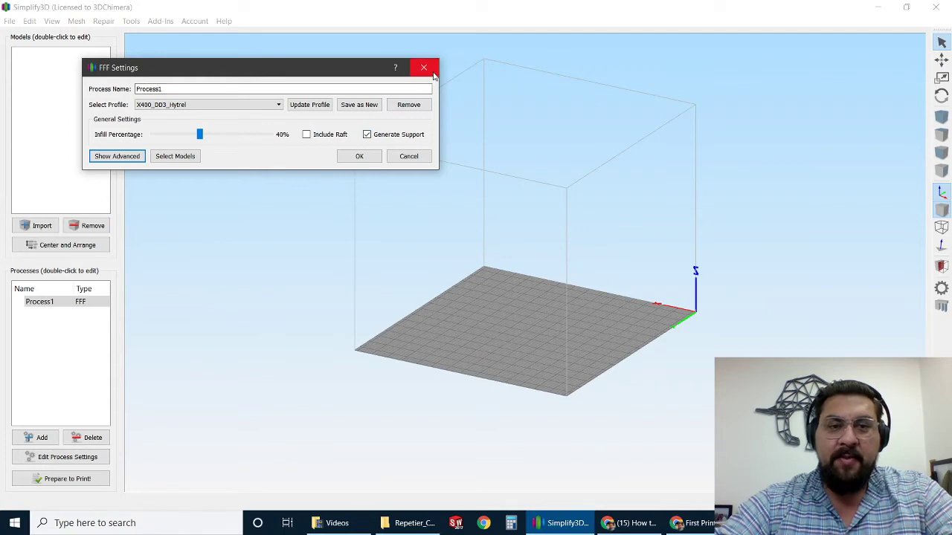
# Import the X500_DD4_PETG_3DC.fff profile from the X500 templates folder
pyautogui.click(424, 67)
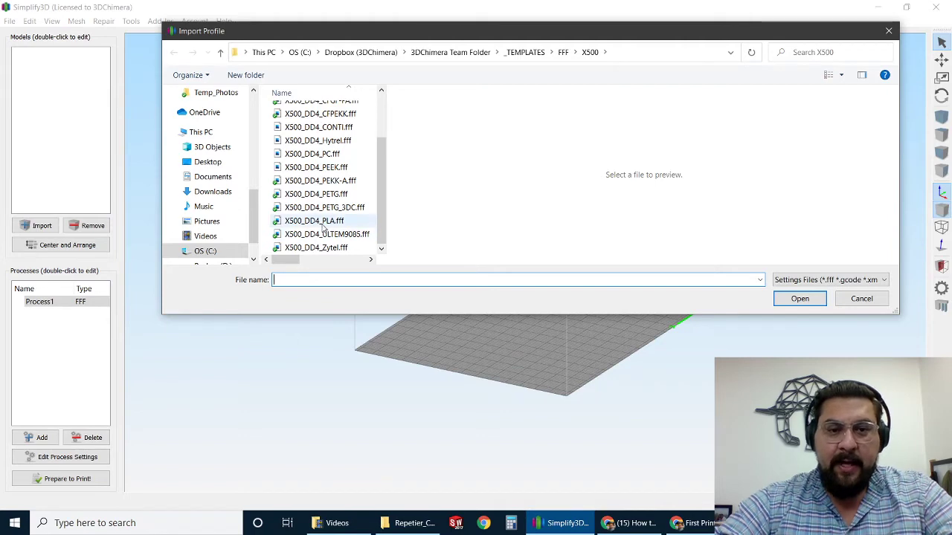
pyautogui.click(321, 208)
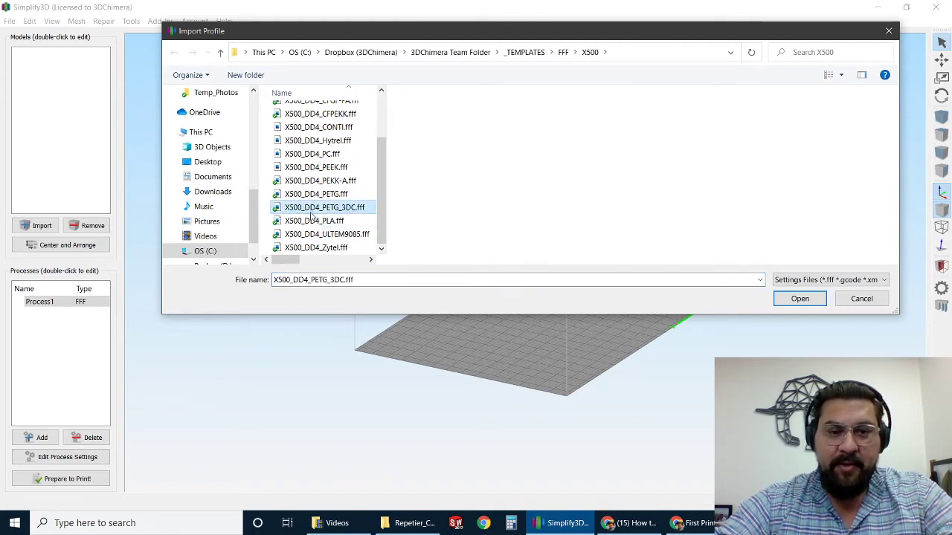
pyautogui.moveTo(336, 211)
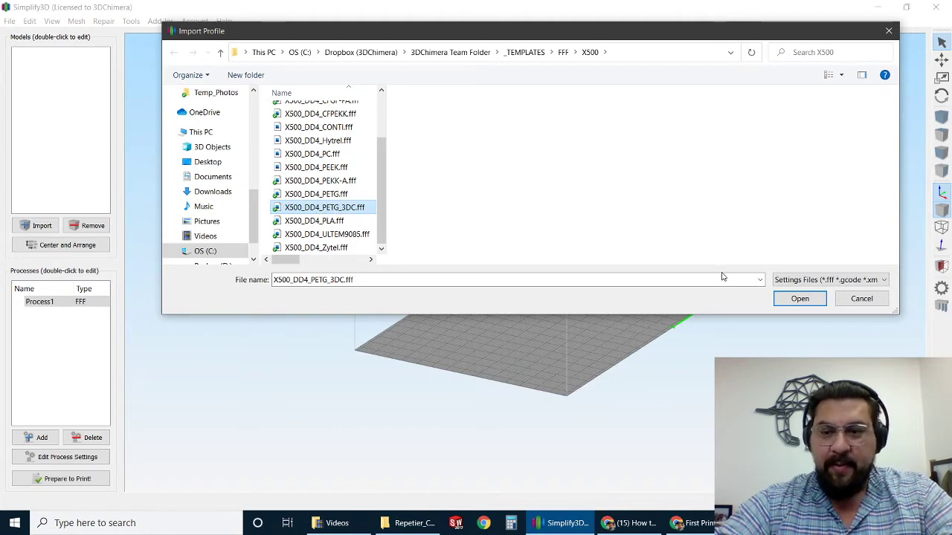
pyautogui.click(800, 298)
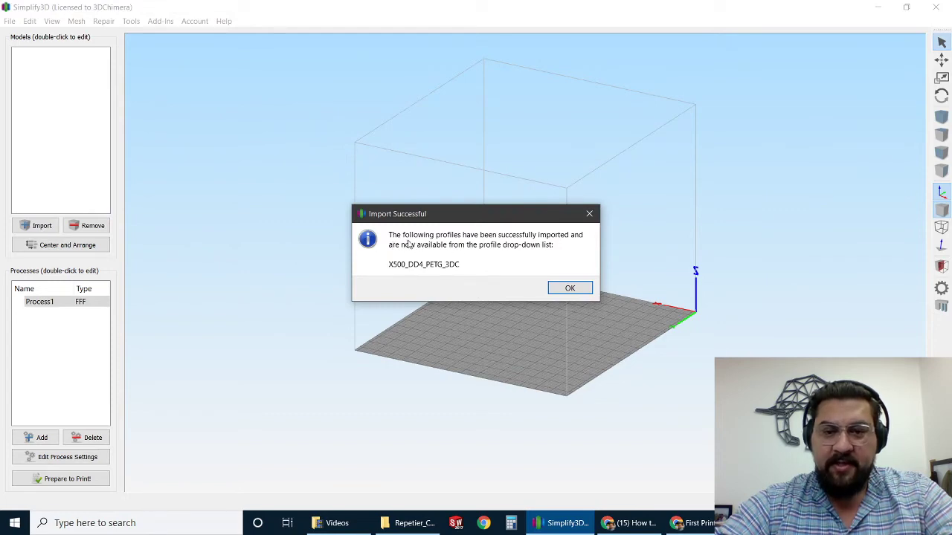
pyautogui.moveTo(497, 253)
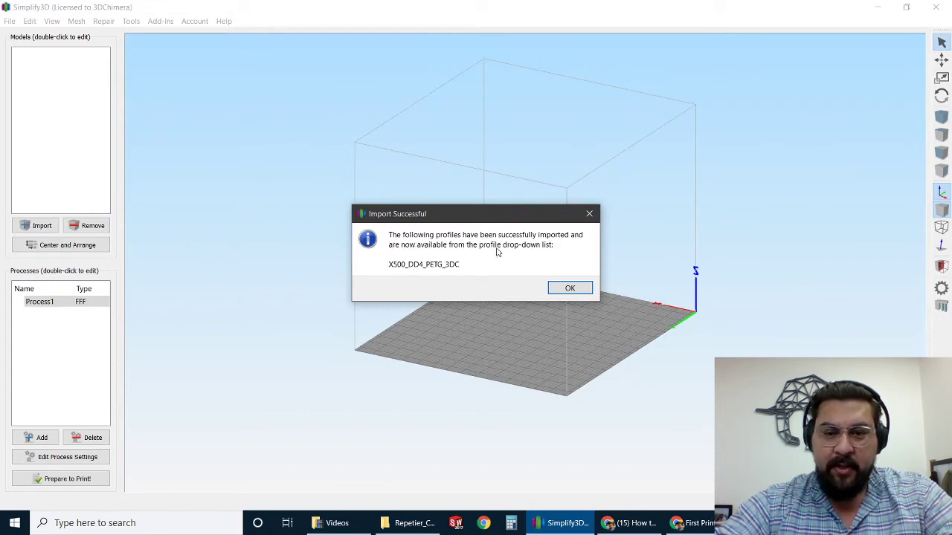
# Assign the imported X500_DD4_PETG_3DC profile to Process1 (30% infill, support enabled)
pyautogui.click(569, 289)
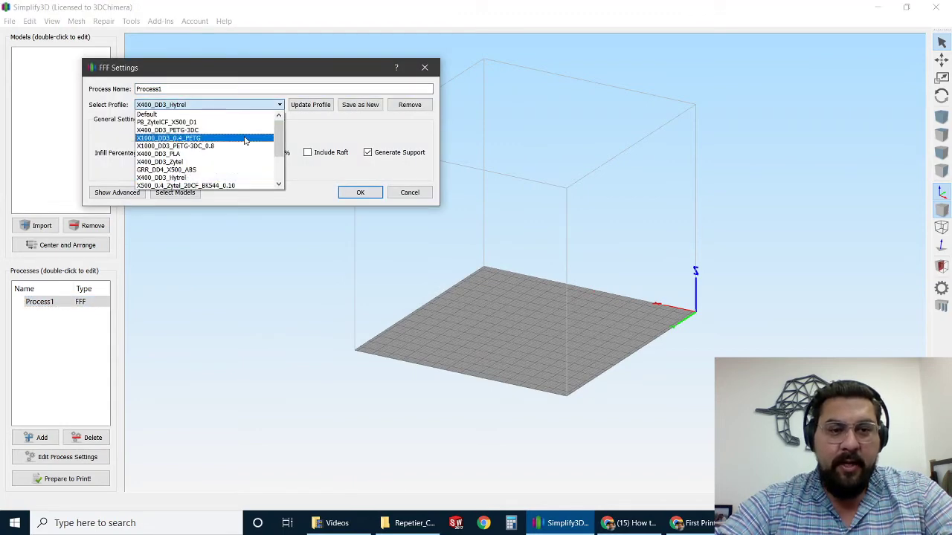
pyautogui.scroll(-3)
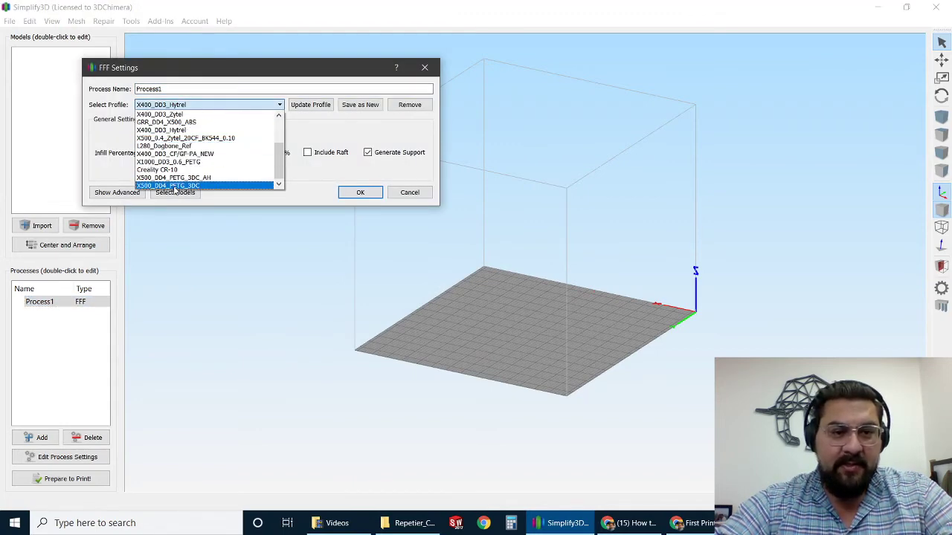
pyautogui.click(168, 185)
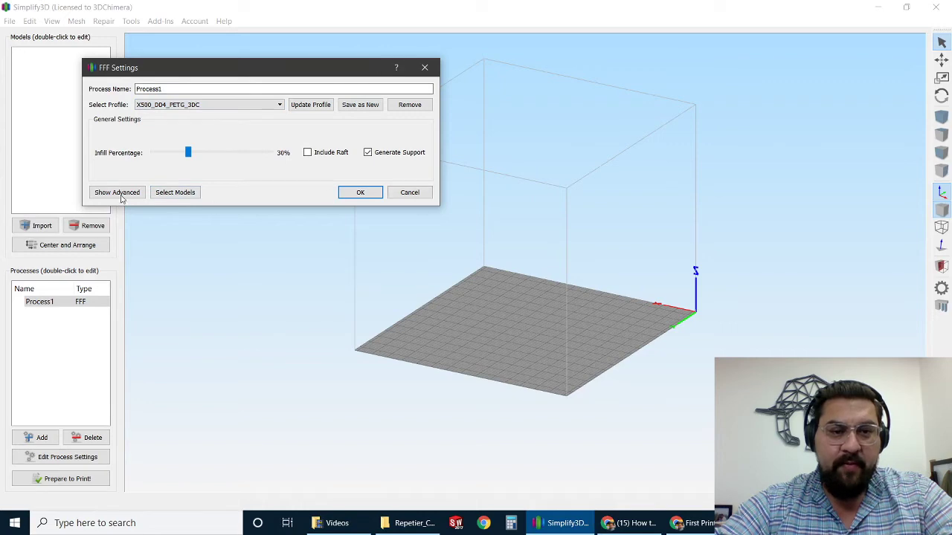
# Review the PETG profile's Extruder, Layer, Infill, Cooling and Speeds advanced settings
pyautogui.click(116, 192)
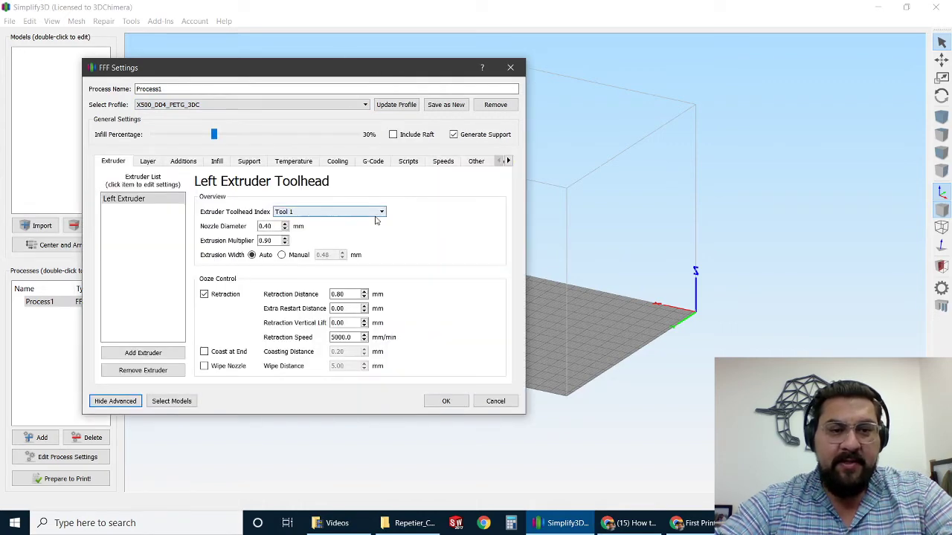
pyautogui.click(147, 160)
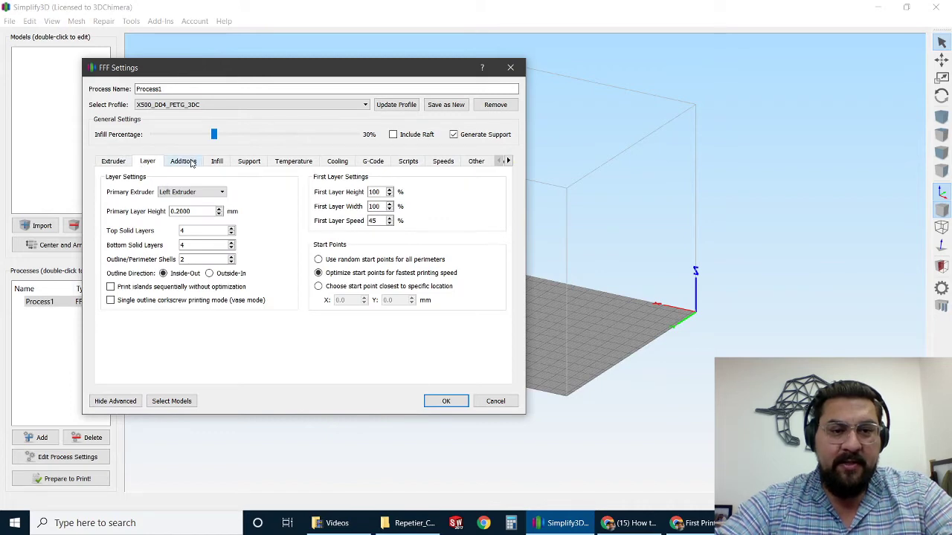
pyautogui.click(217, 160)
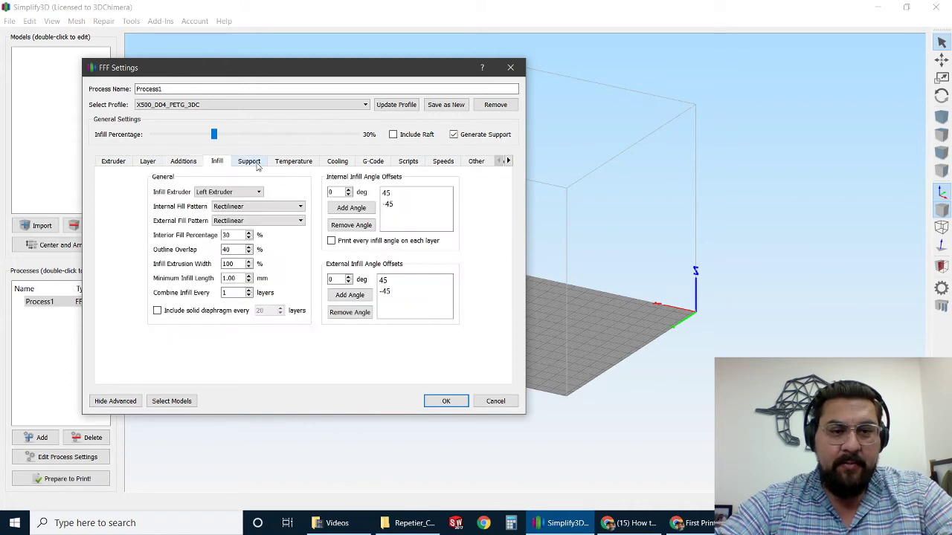
pyautogui.click(336, 161)
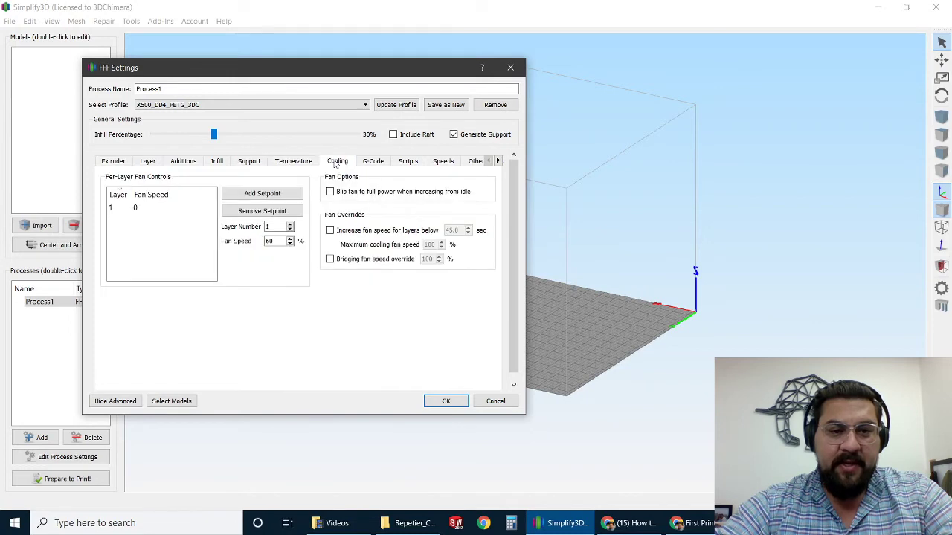
pyautogui.click(443, 160)
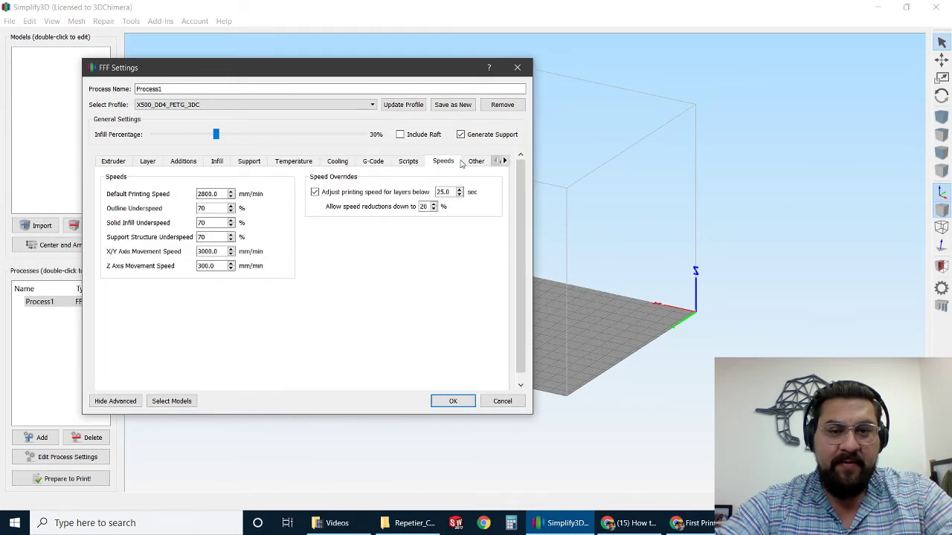
pyautogui.click(113, 161)
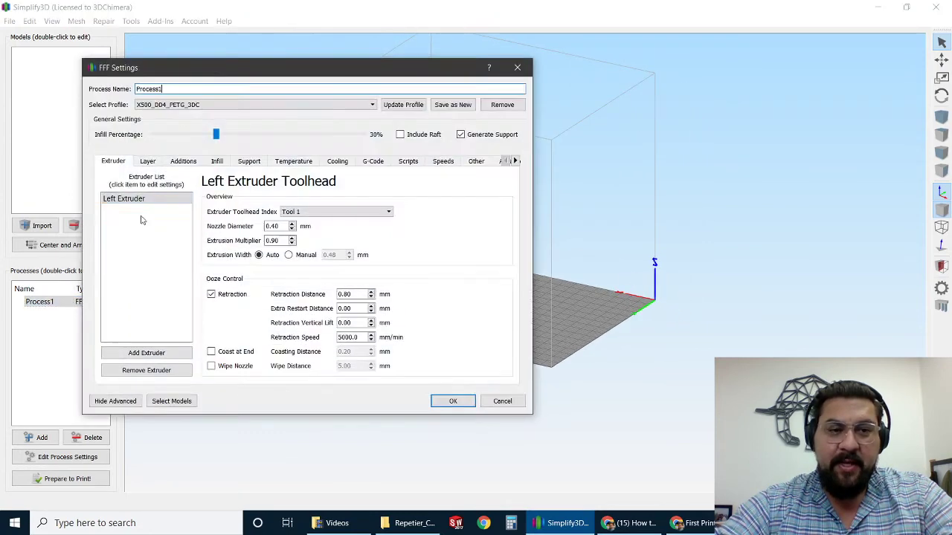
# Confirm the FFF settings with OK and return to the main workspace
pyautogui.click(254, 104)
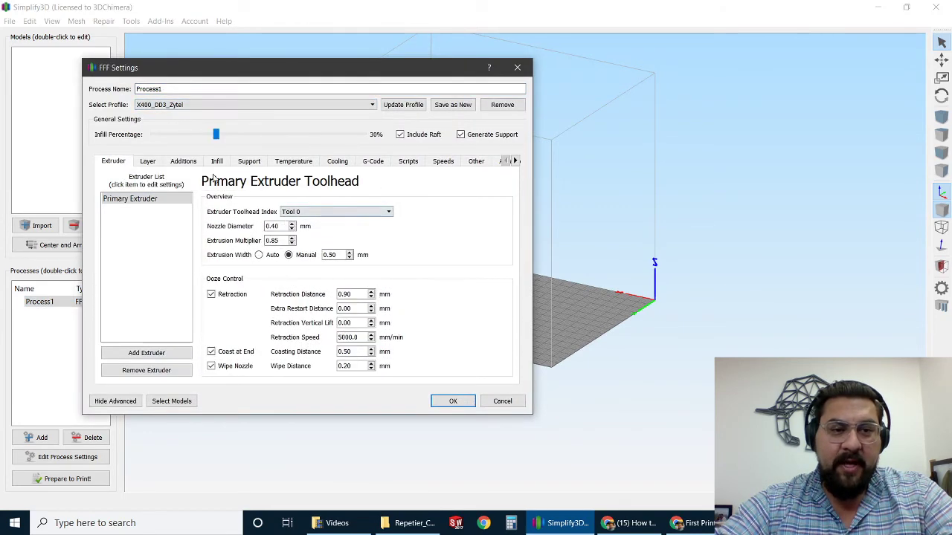
pyautogui.click(452, 402)
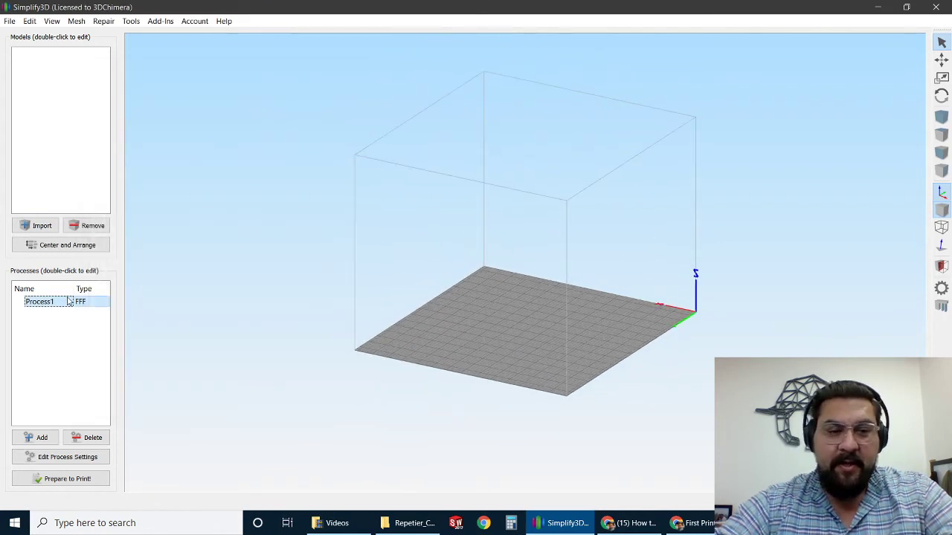
pyautogui.doubleClick(40, 302)
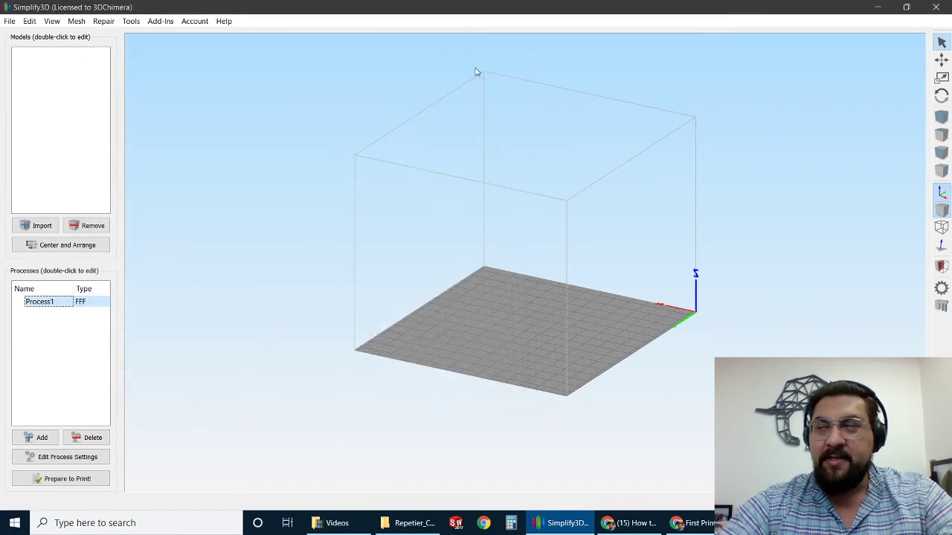
pyautogui.moveTo(431, 137)
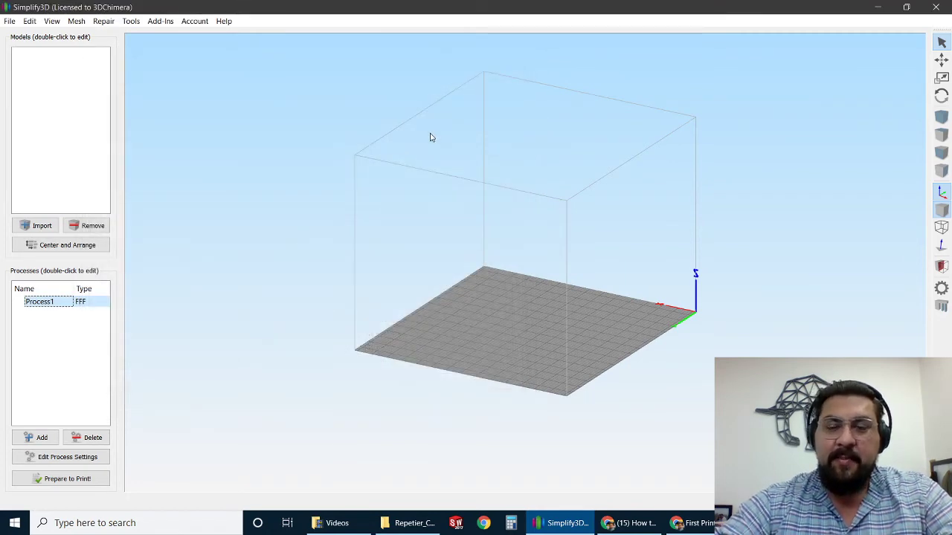
pyautogui.moveTo(190, 92)
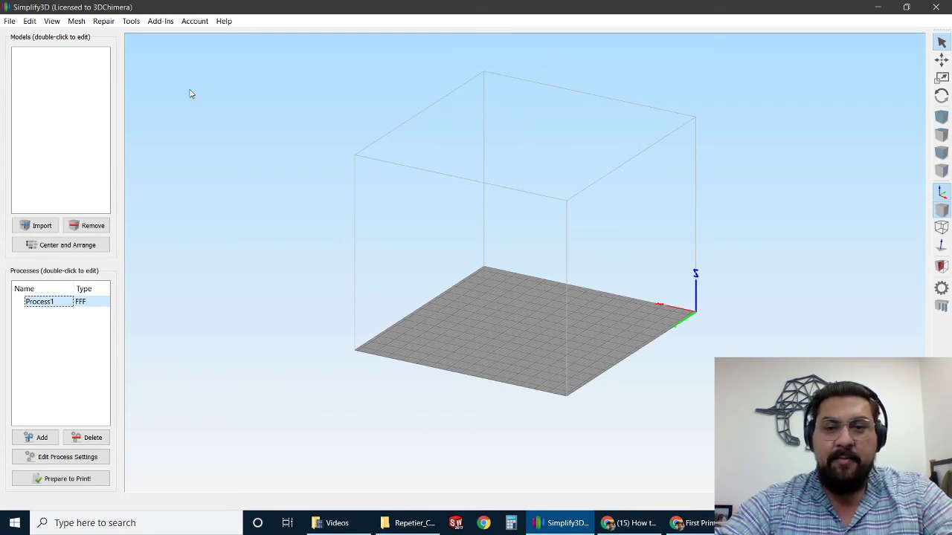
pyautogui.moveTo(220, 122)
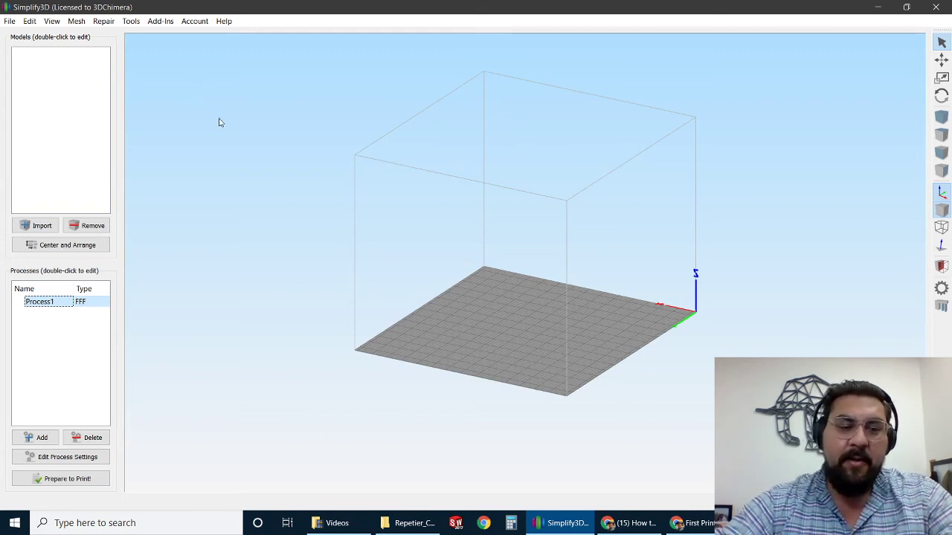
pyautogui.moveTo(286, 262)
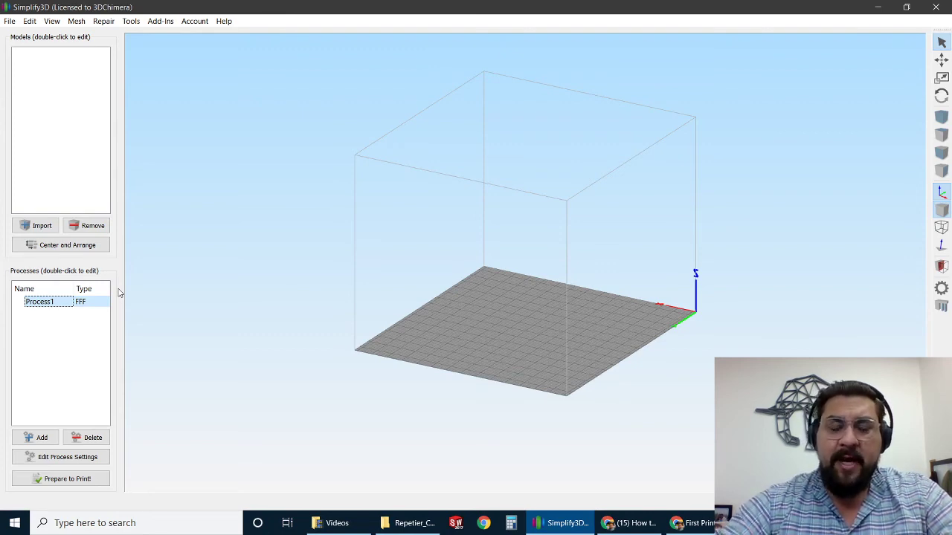
pyautogui.moveTo(260, 143)
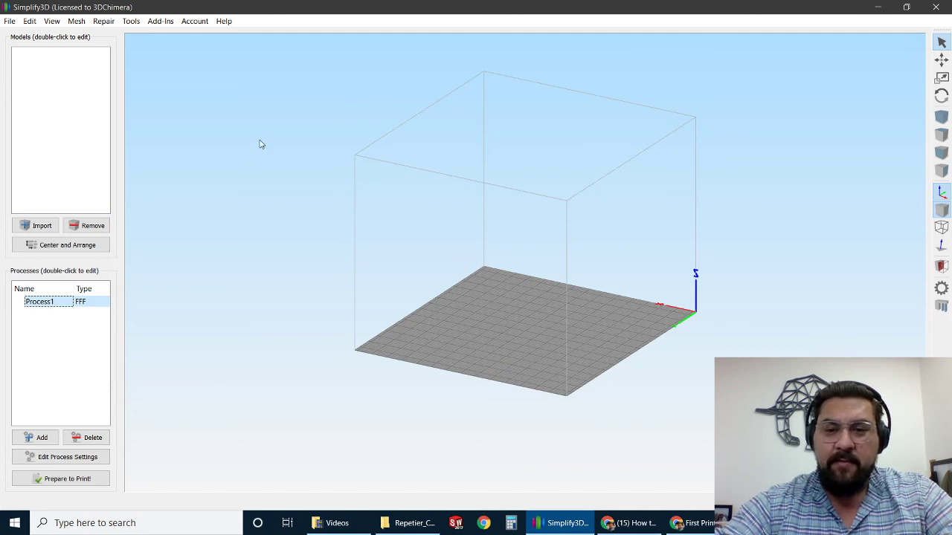
pyautogui.moveTo(275, 140)
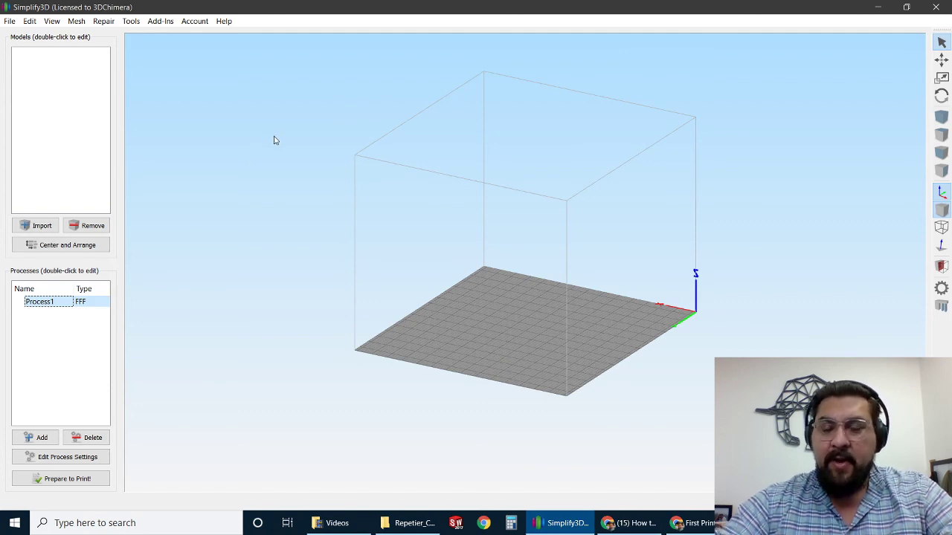
pyautogui.moveTo(272, 143)
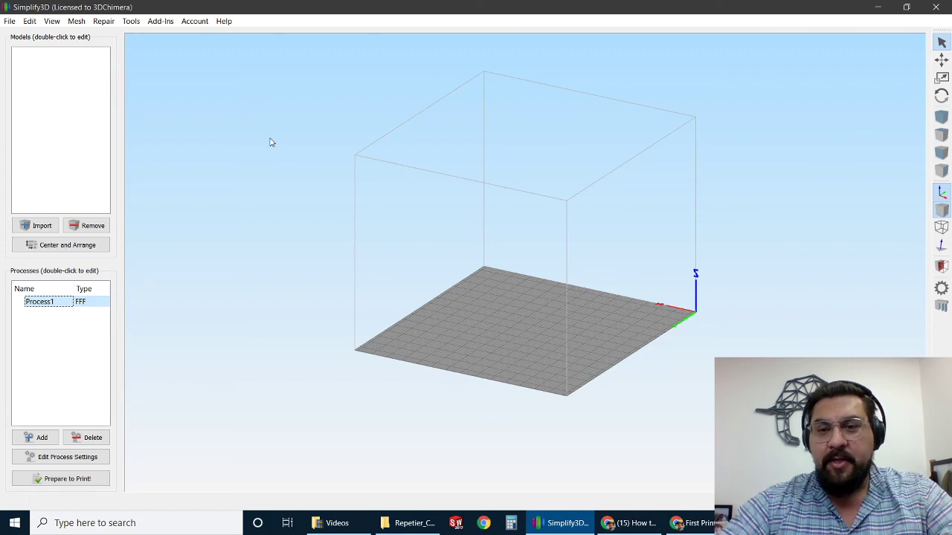